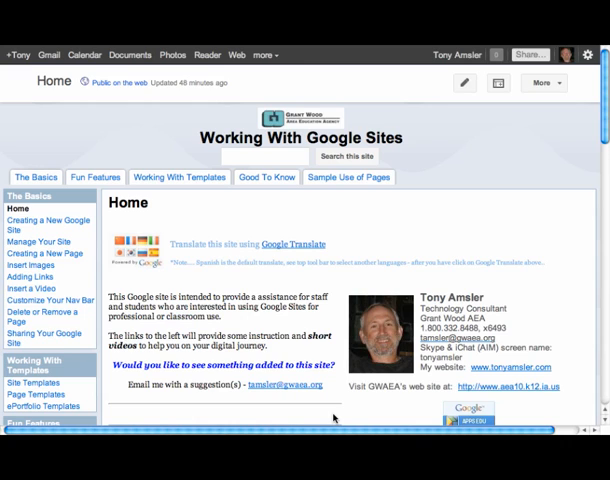
mouse_move(344, 243)
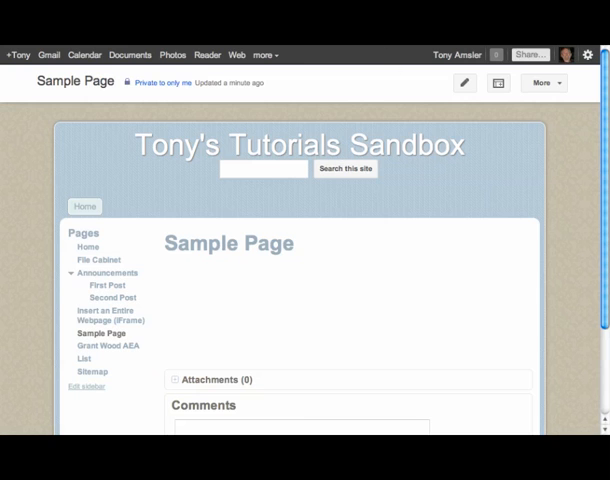
mouse_move(556, 109)
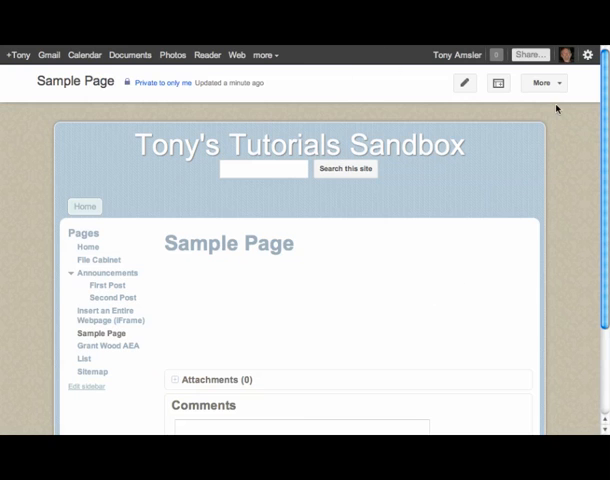
Open the Sample Page's More menu of page and site actions
left_click(539, 83)
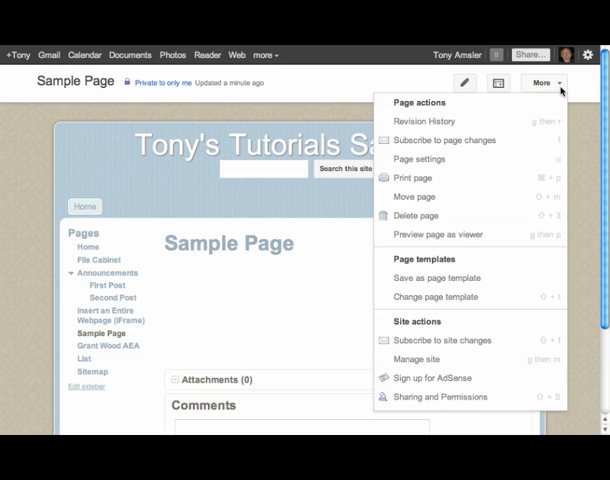
mouse_move(413, 177)
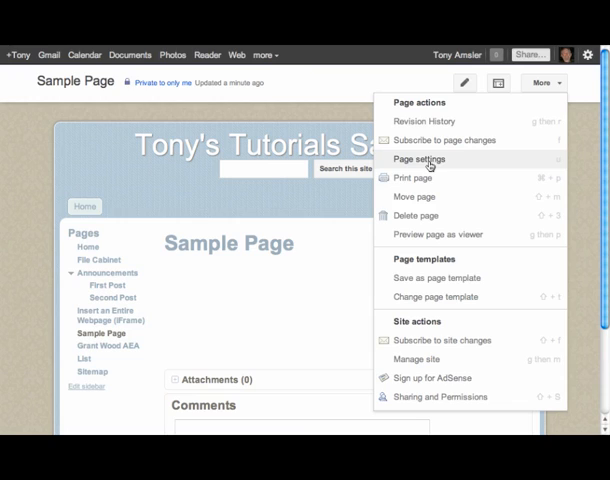
Open Page settings for the Sample Page and uncheck Allow attachments and Allow comments
left_click(419, 159)
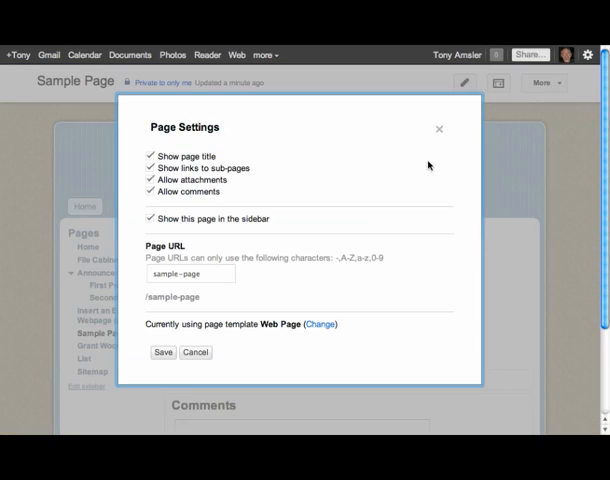
mouse_move(324, 159)
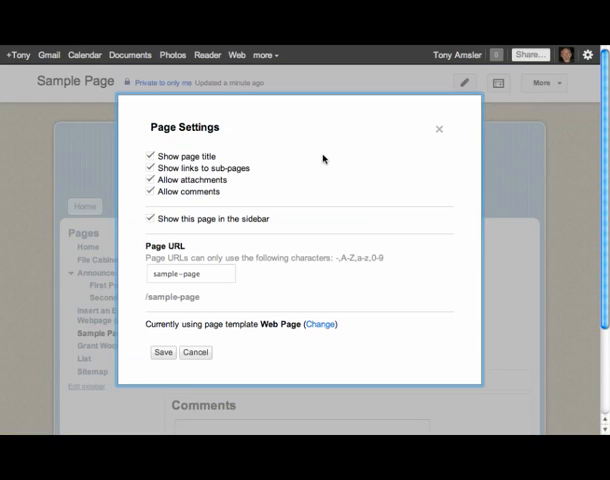
mouse_move(240, 188)
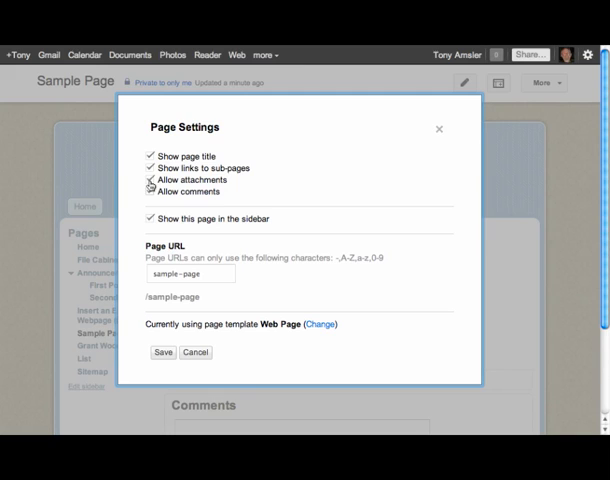
left_click(148, 181)
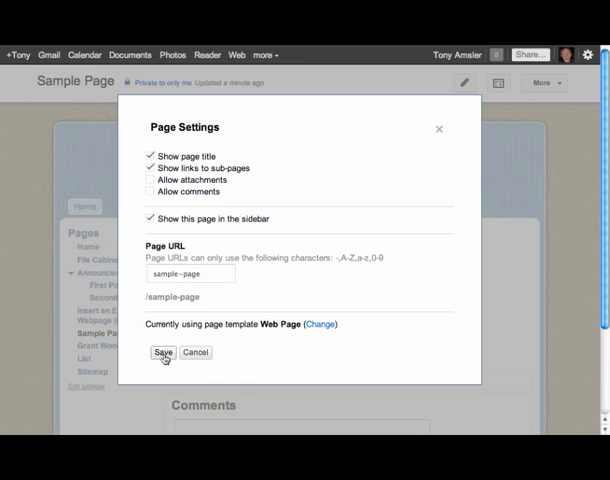
Save the Page Settings so attachments and comments disappear from the Sample Page
left_click(162, 352)
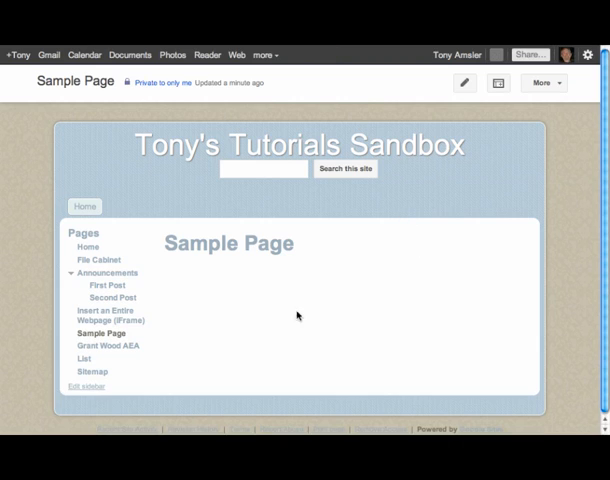
mouse_move(210, 369)
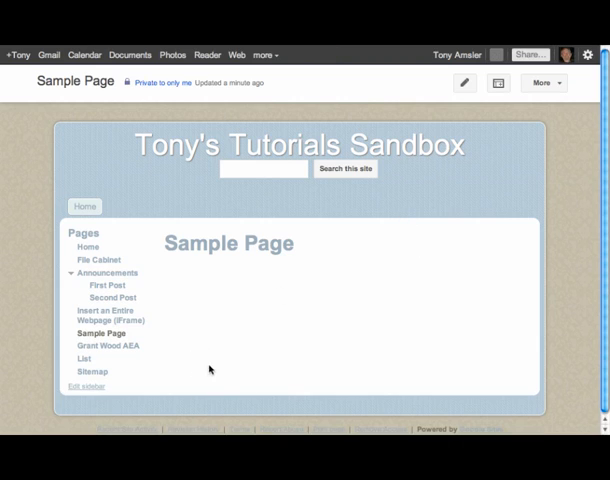
mouse_move(308, 308)
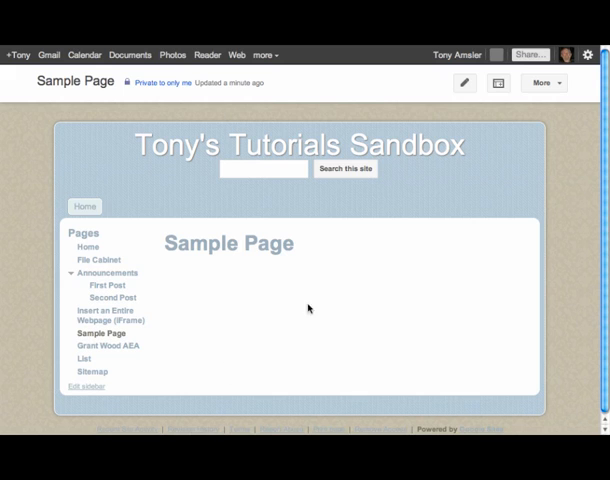
Reopen the More menu and choose Move page, showing the sandbox site map
left_click(544, 83)
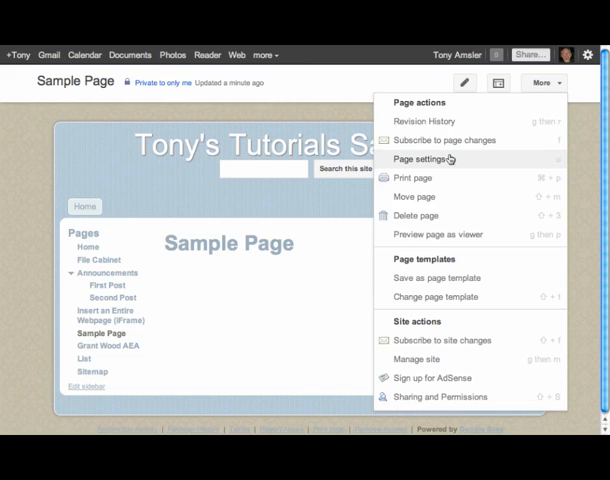
mouse_move(414, 177)
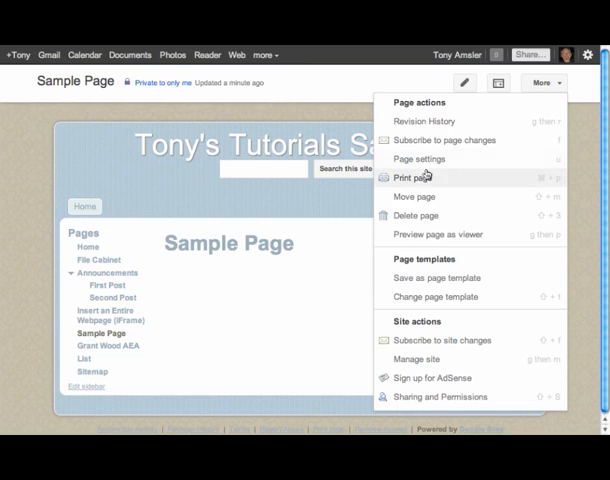
mouse_move(424, 178)
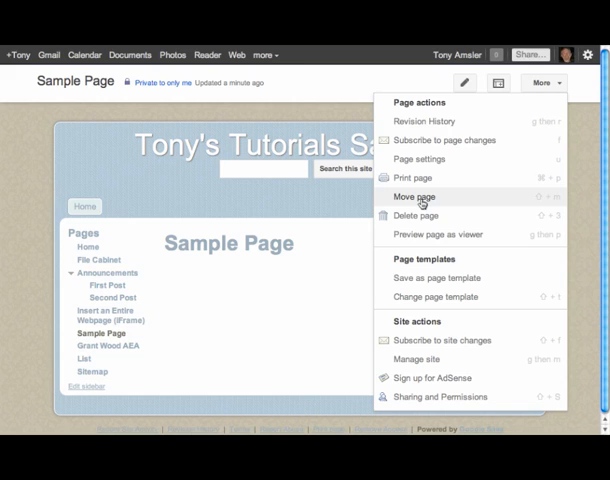
mouse_move(422, 202)
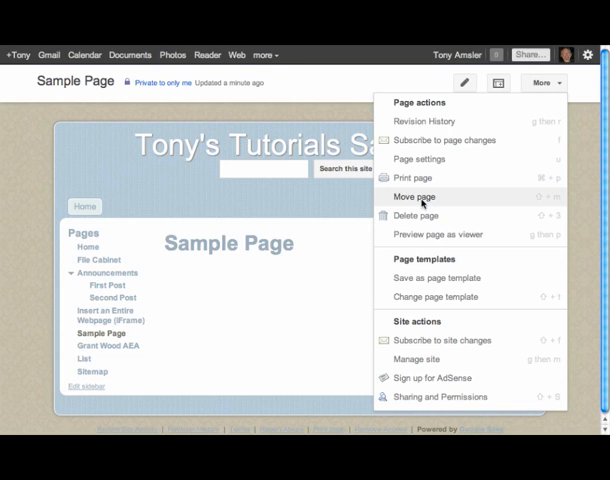
left_click(415, 197)
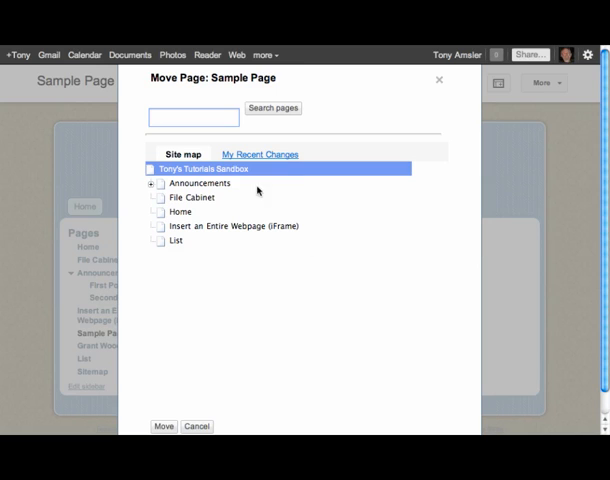
mouse_move(182, 207)
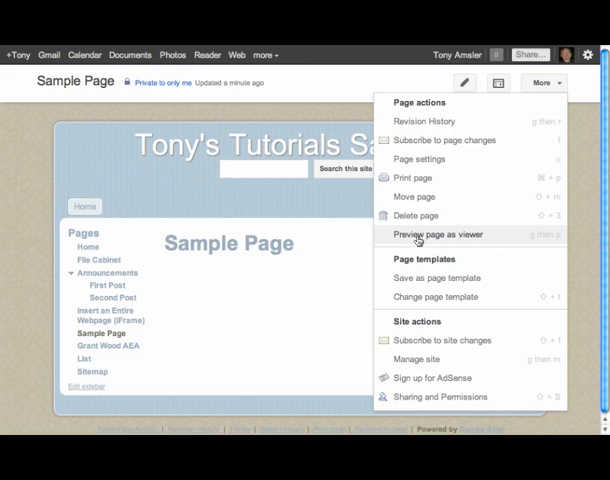
mouse_move(407, 263)
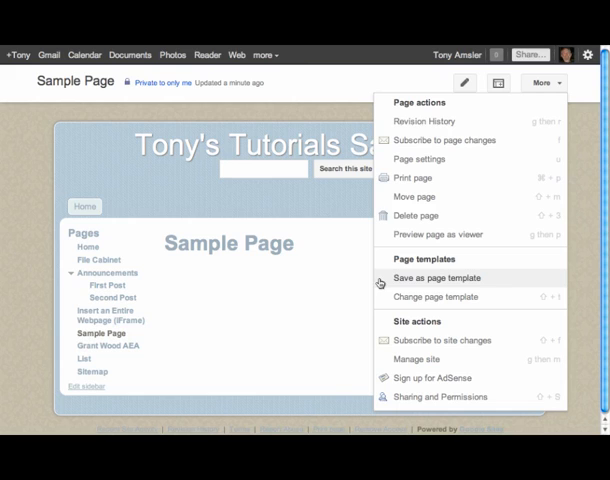
mouse_move(433, 297)
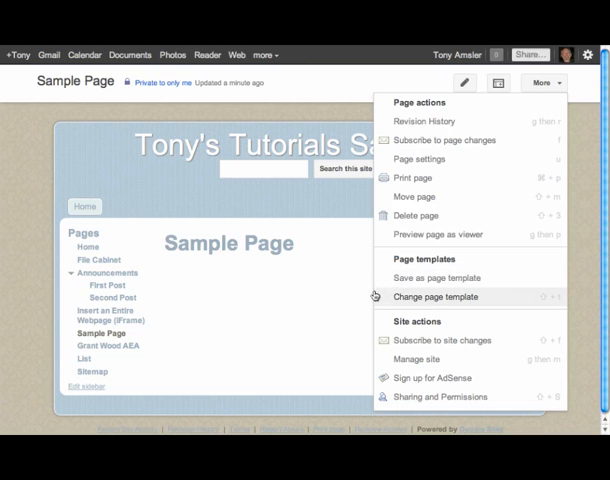
mouse_move(311, 252)
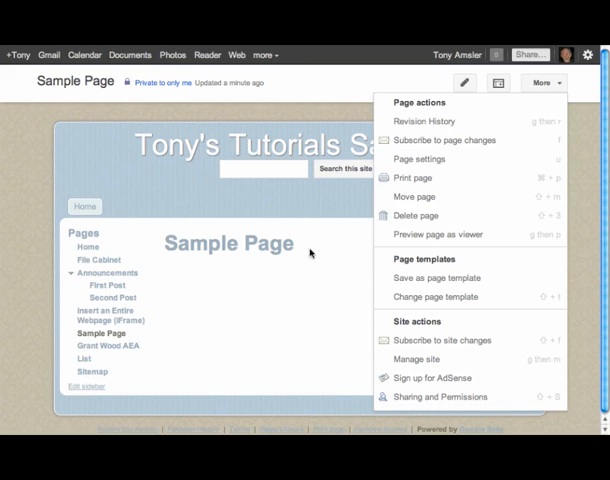
mouse_move(340, 292)
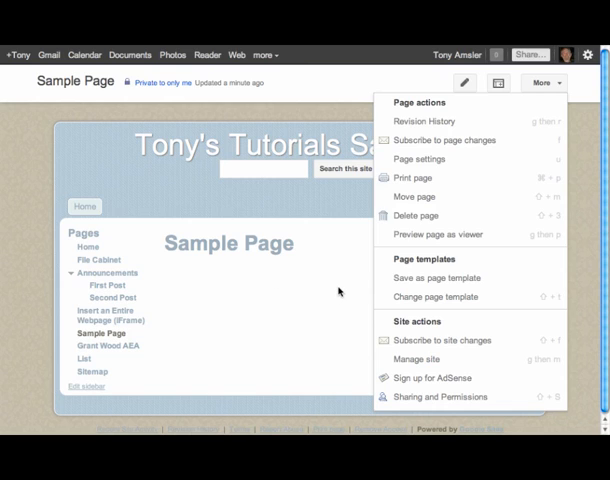
mouse_move(430, 120)
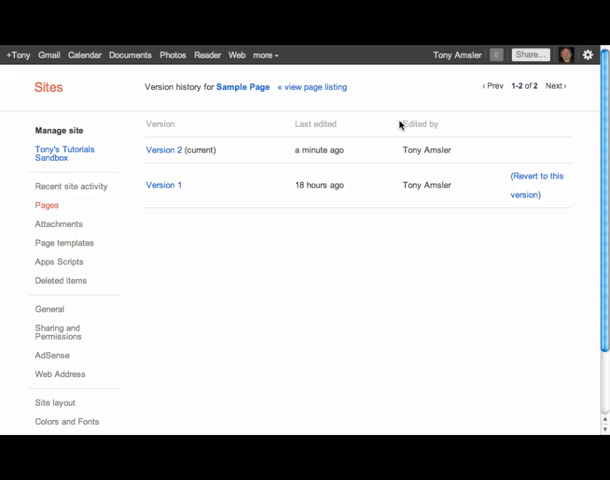
mouse_move(248, 194)
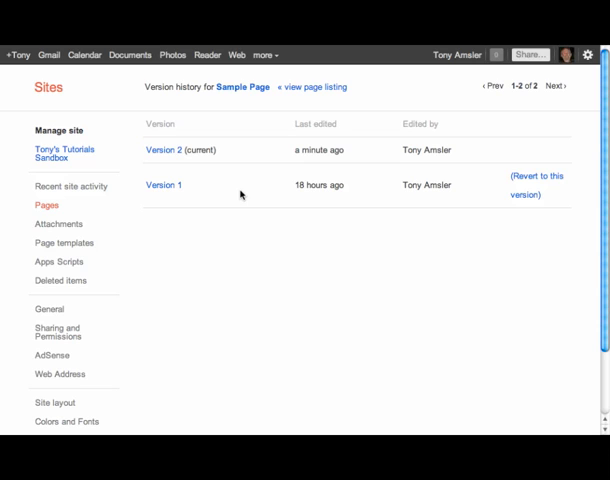
mouse_move(240, 194)
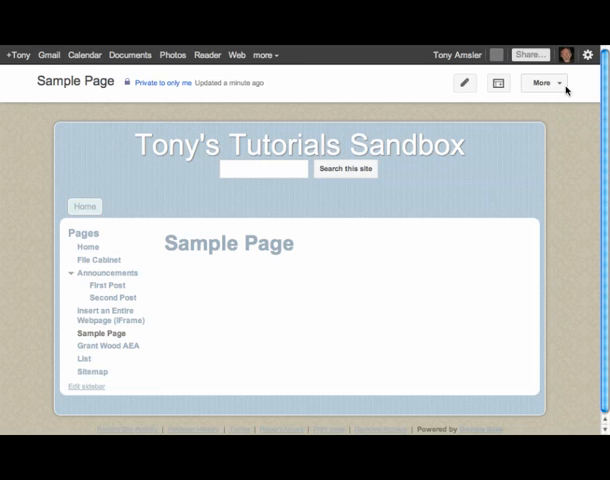
left_click(542, 83)
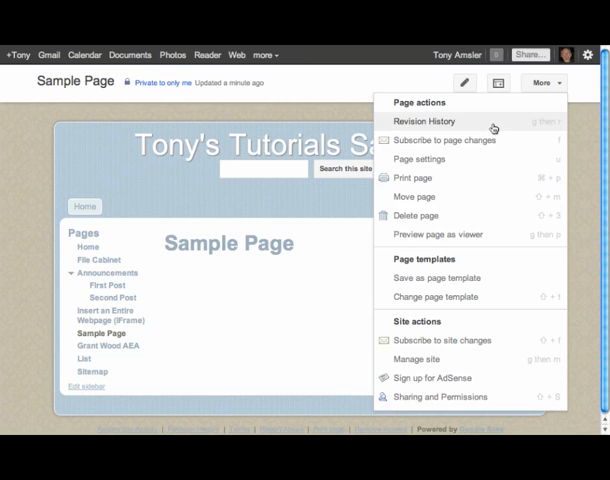
mouse_move(462, 217)
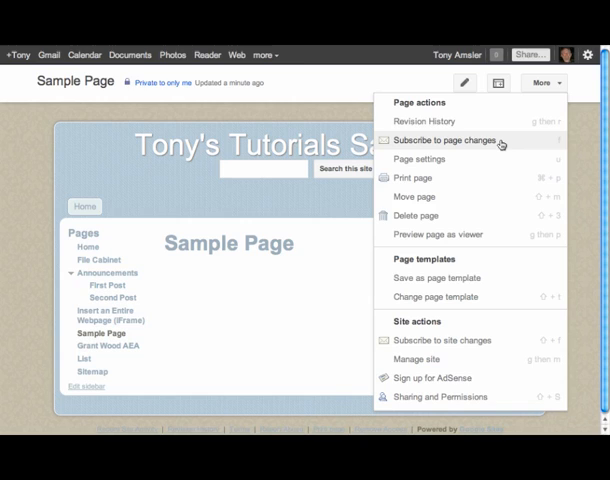
mouse_move(503, 145)
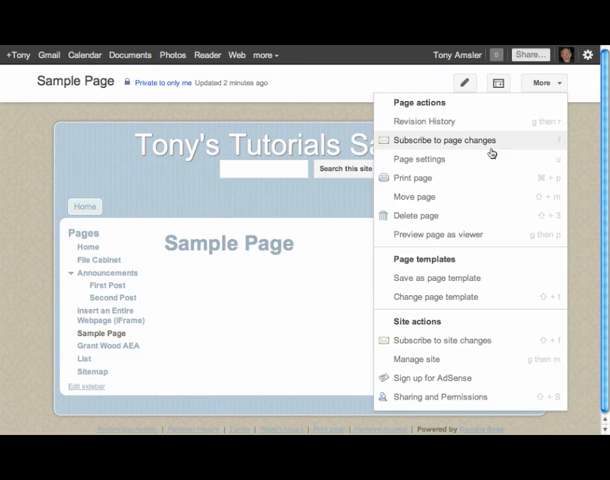
mouse_move(443, 340)
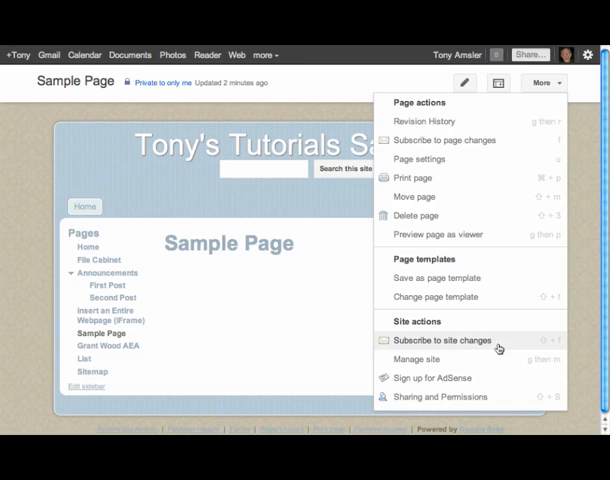
mouse_move(505, 345)
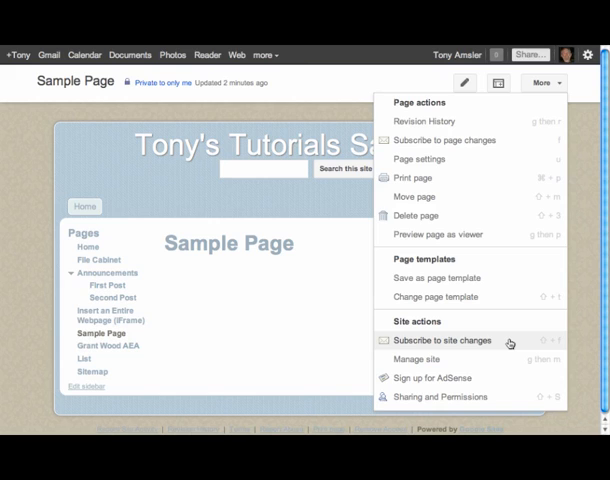
mouse_move(445, 140)
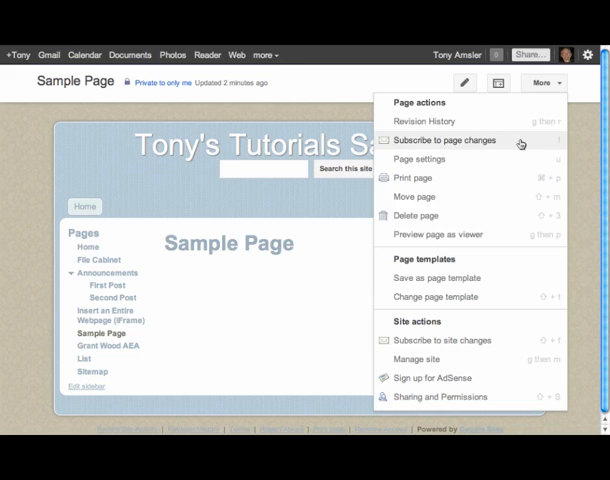
mouse_move(343, 250)
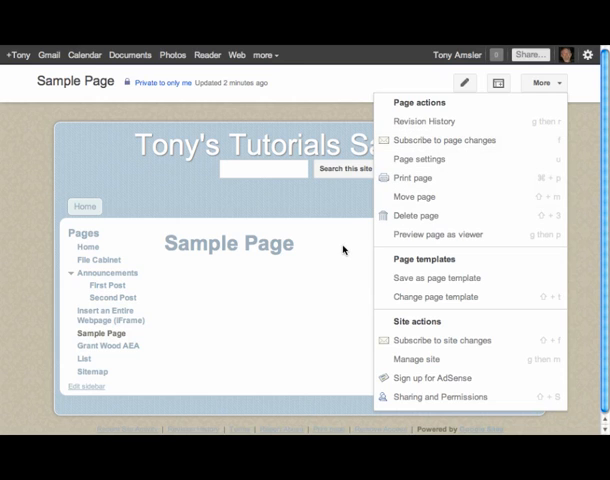